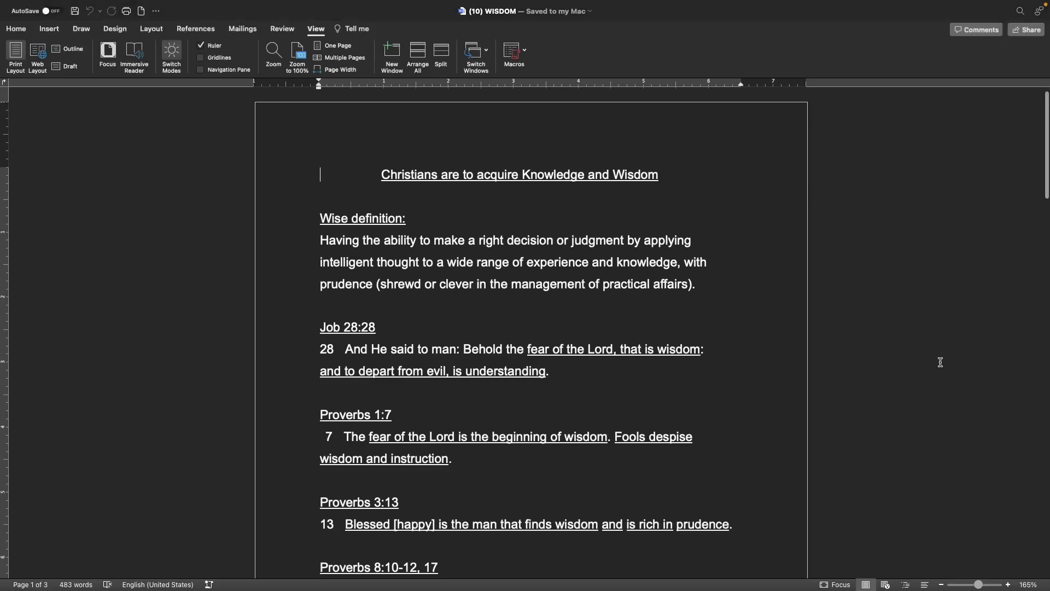
# Scroll from the title past Proverbs 8:10-12, 17 to the Proverbs 16:16–17:16 verses on page 2.
pyautogui.scroll(-3)
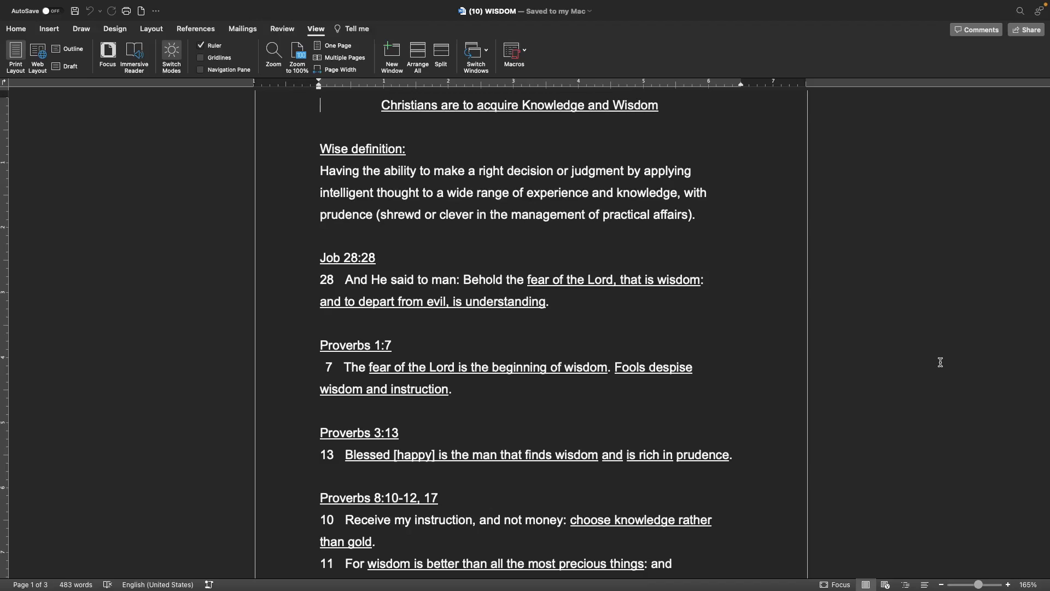
pyautogui.moveTo(952, 436)
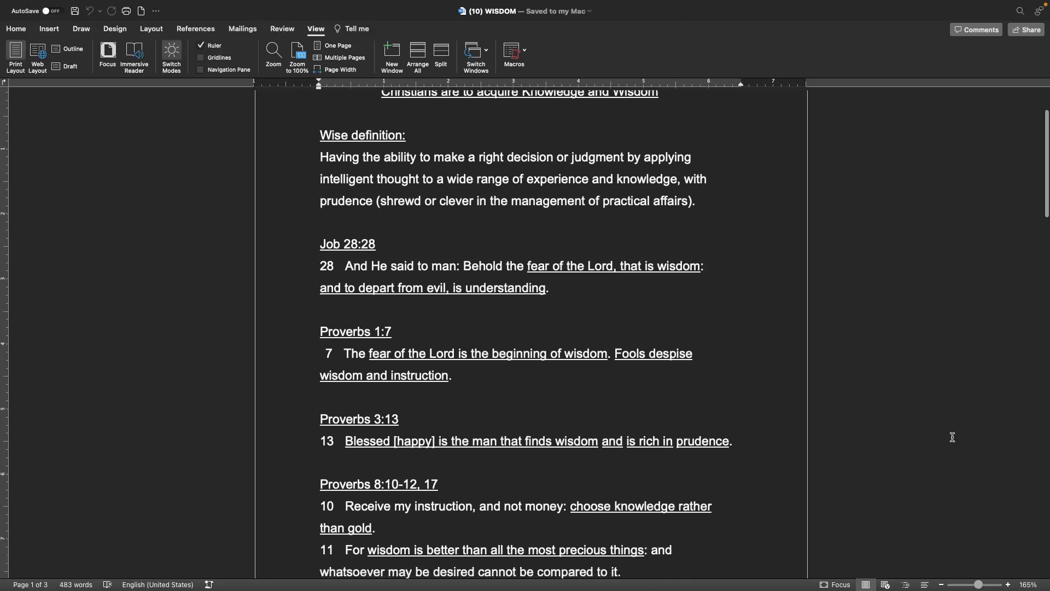
pyautogui.scroll(-3)
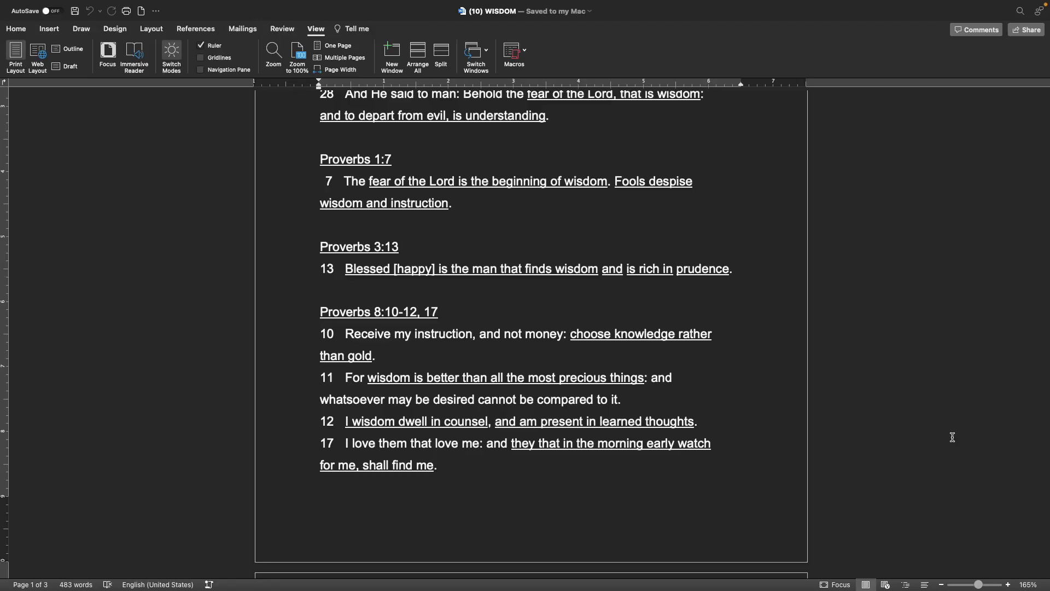
pyautogui.scroll(-3)
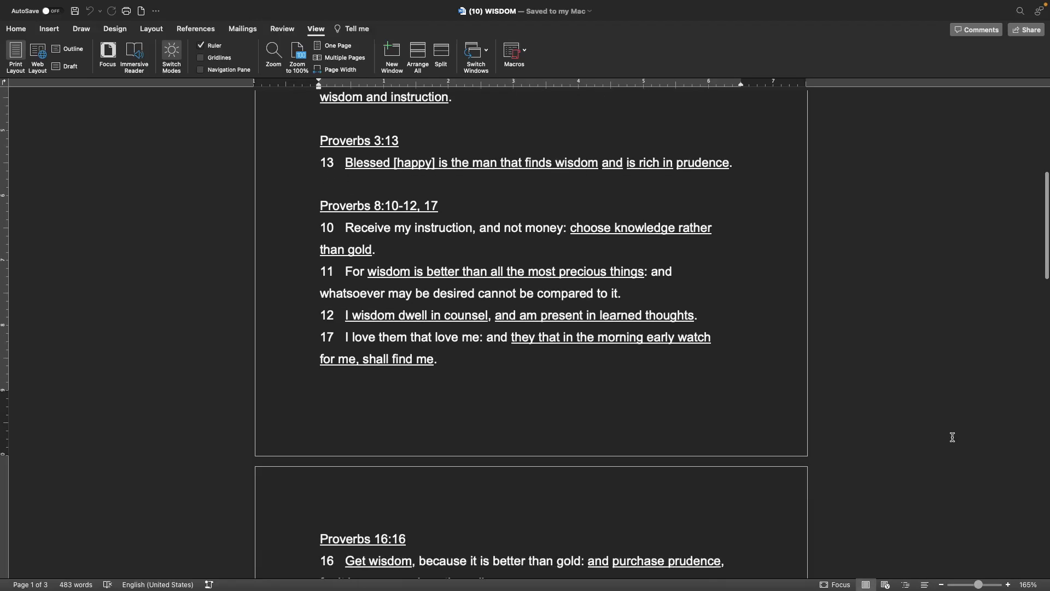
pyautogui.scroll(-3)
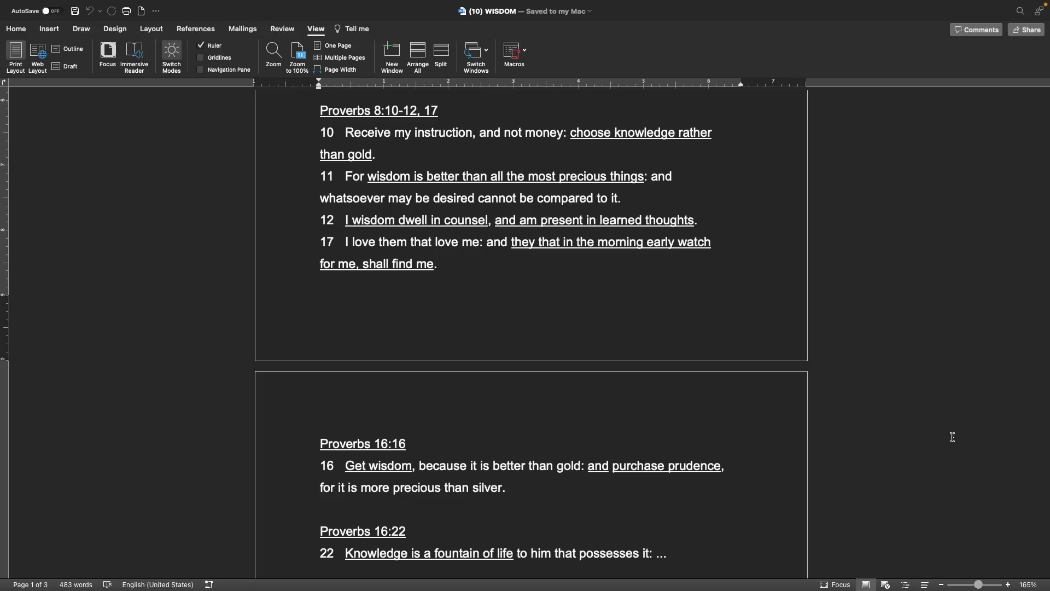
pyautogui.scroll(-3)
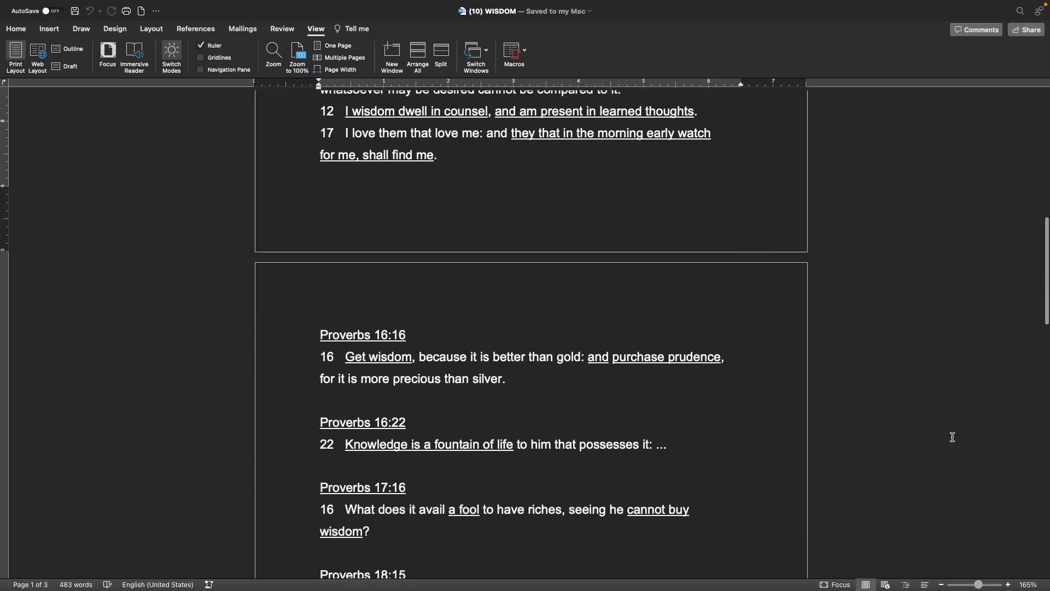
# Scroll past Wisdom 4:19 and Ecclesiasticus 10:21-22 to Ecclesiastes 7:13 on page 3.
pyautogui.scroll(-3)
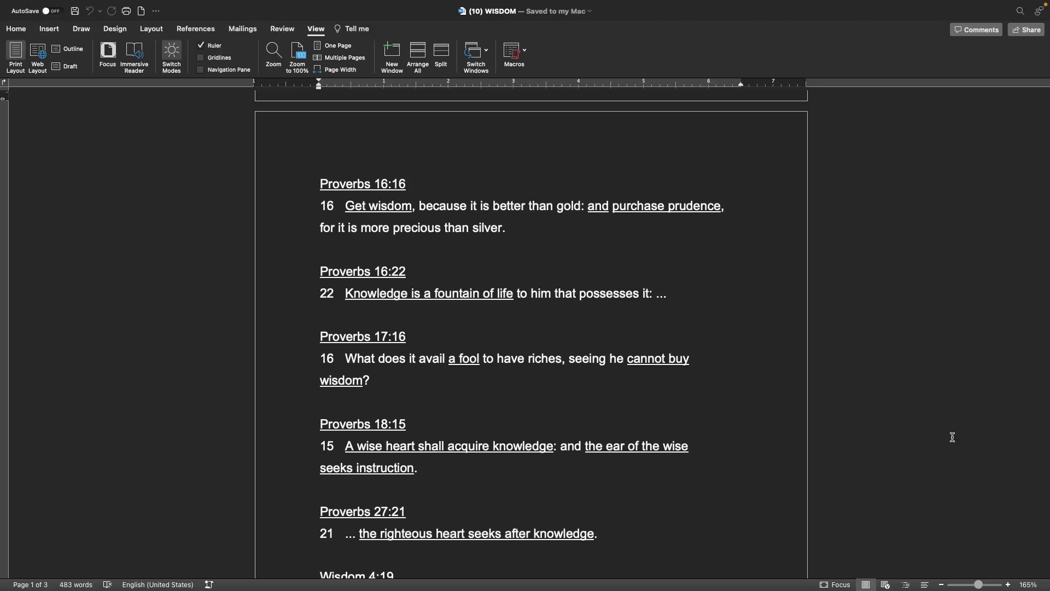
pyautogui.scroll(-3)
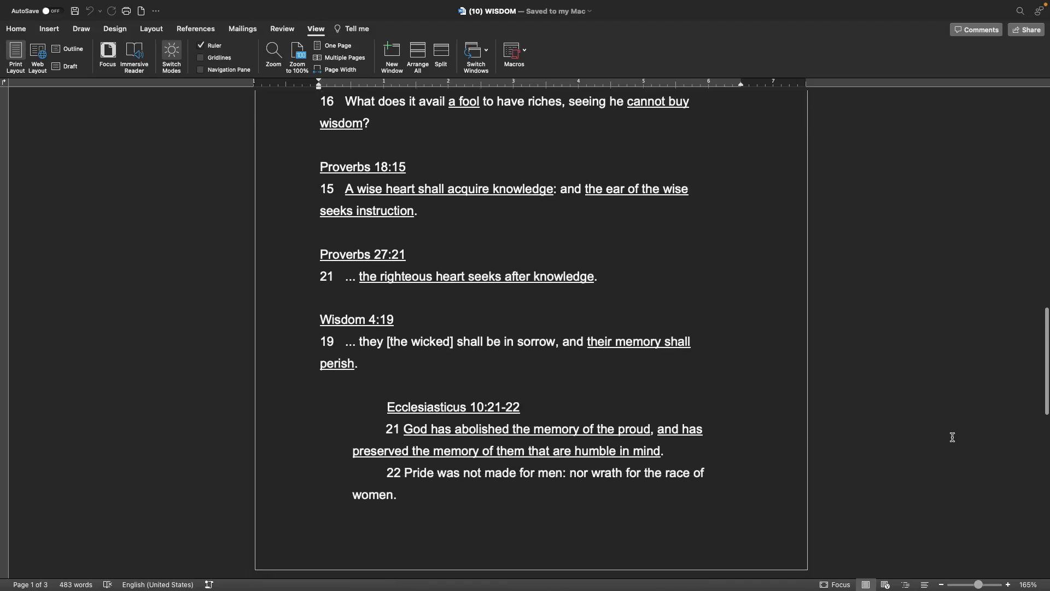
pyautogui.scroll(-3)
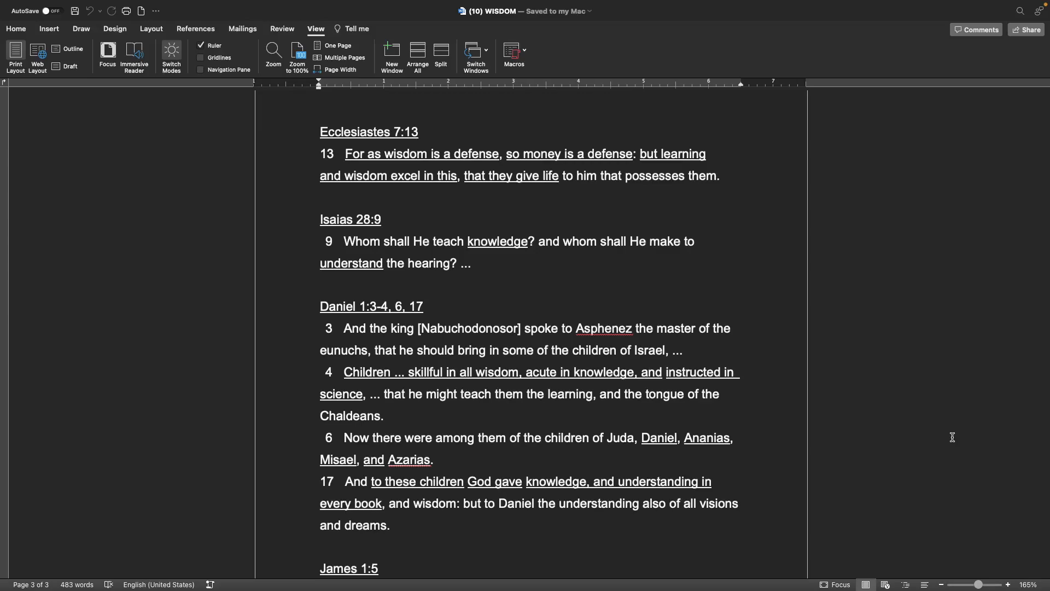
# Scroll to the end of page 3 to show Daniel 1:17 and James 1:5.
pyautogui.scroll(-3)
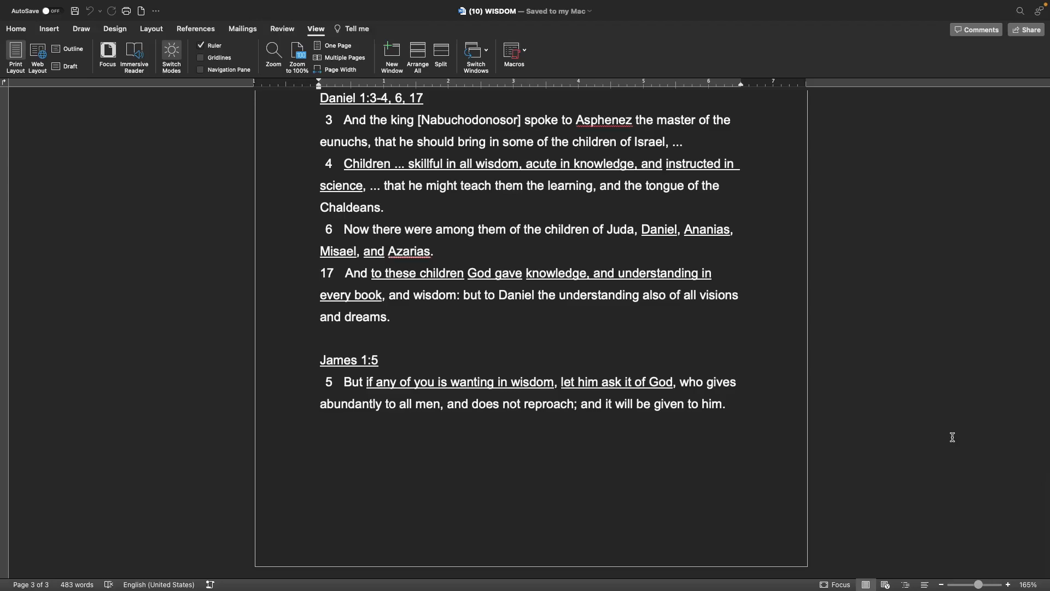
pyautogui.moveTo(768, 479)
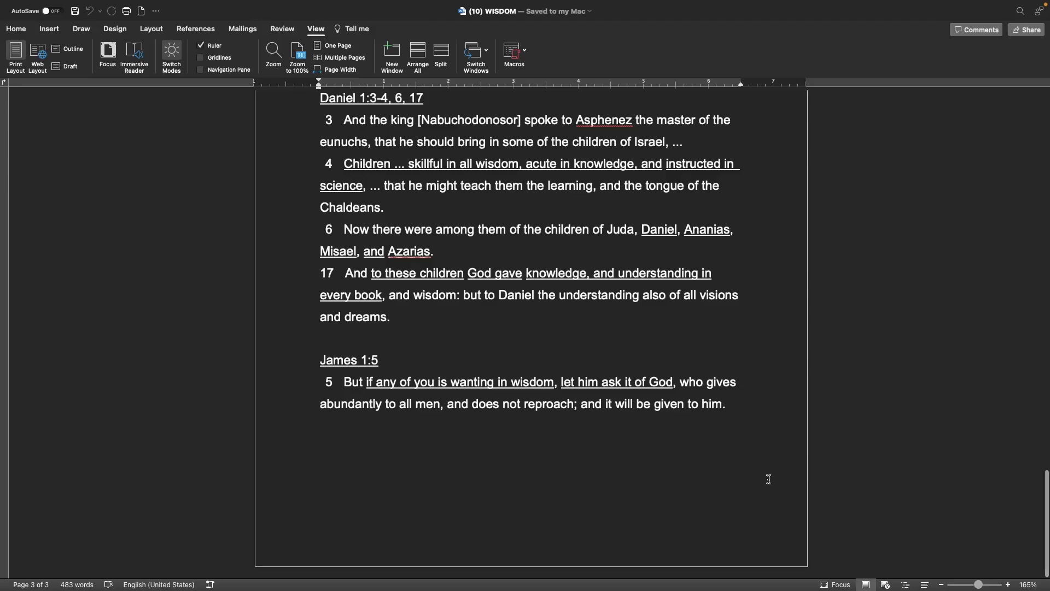
# Scroll back to page 1 showing the title, wise definition and Job 28:28.
pyautogui.scroll(-3)
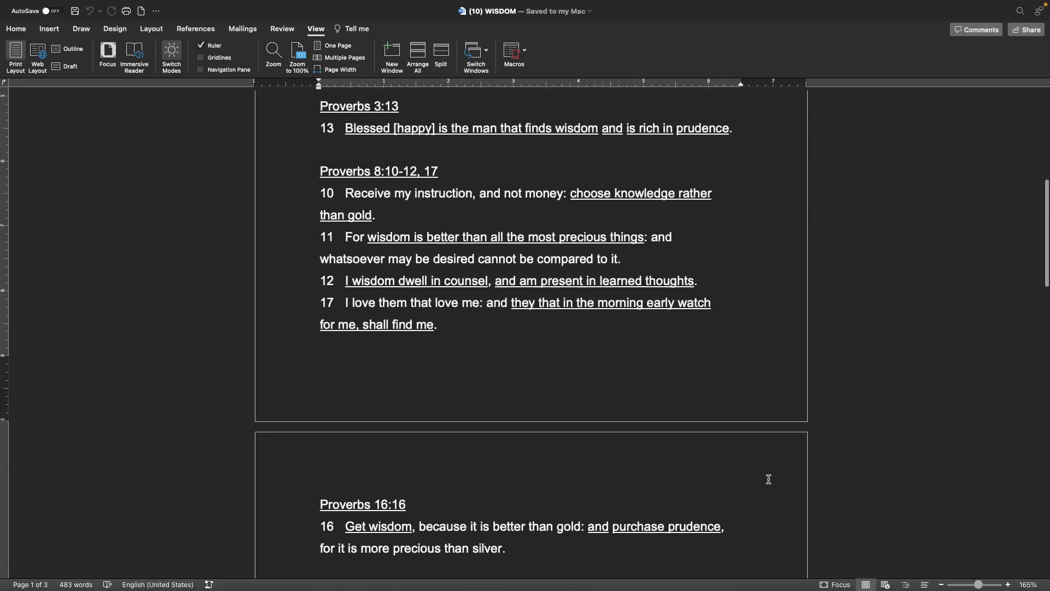
pyautogui.scroll(-3)
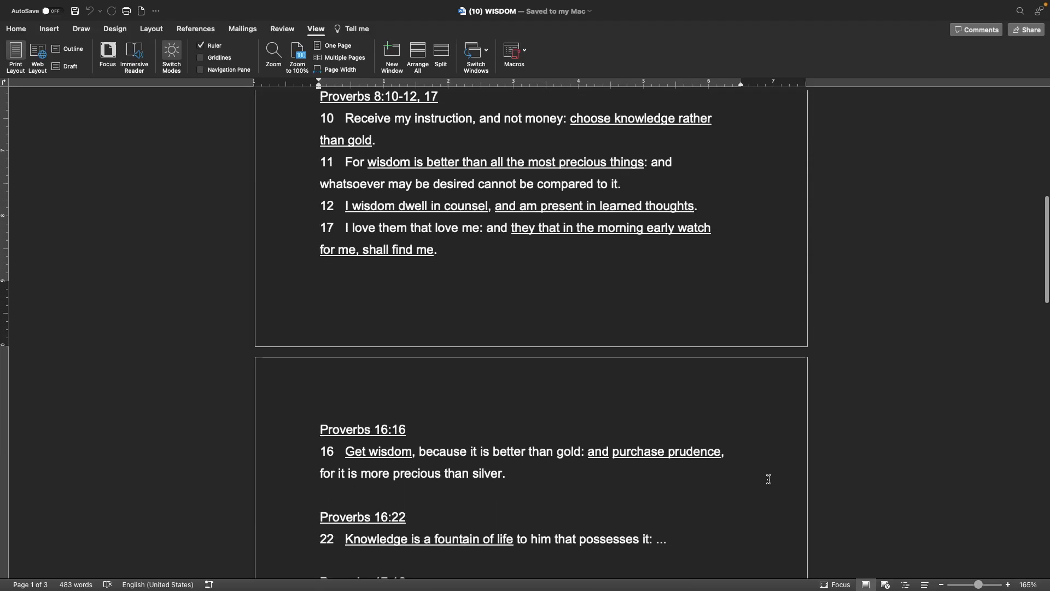
pyautogui.scroll(-3)
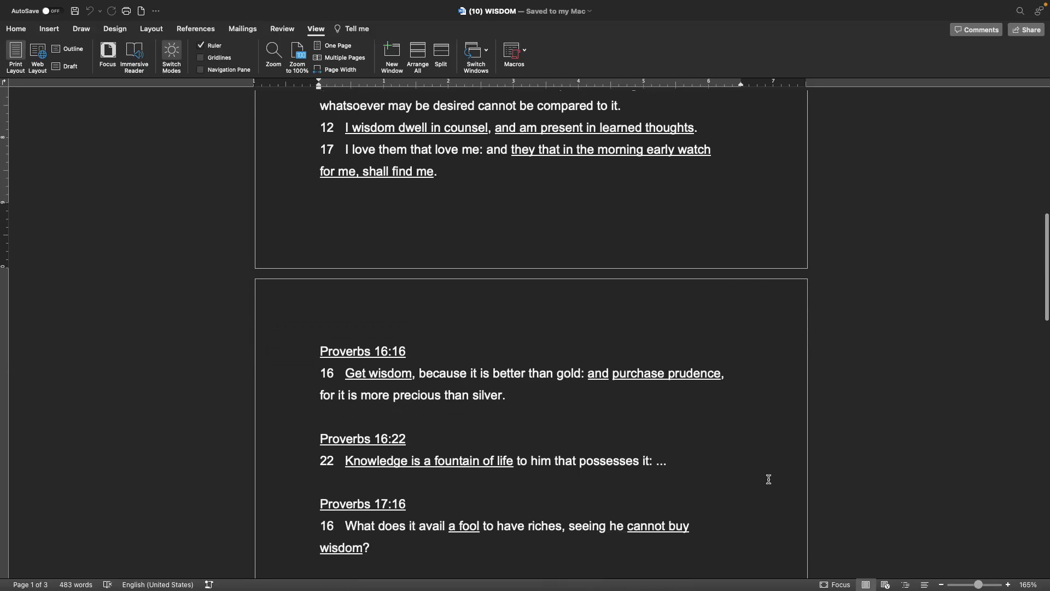
pyautogui.scroll(-3)
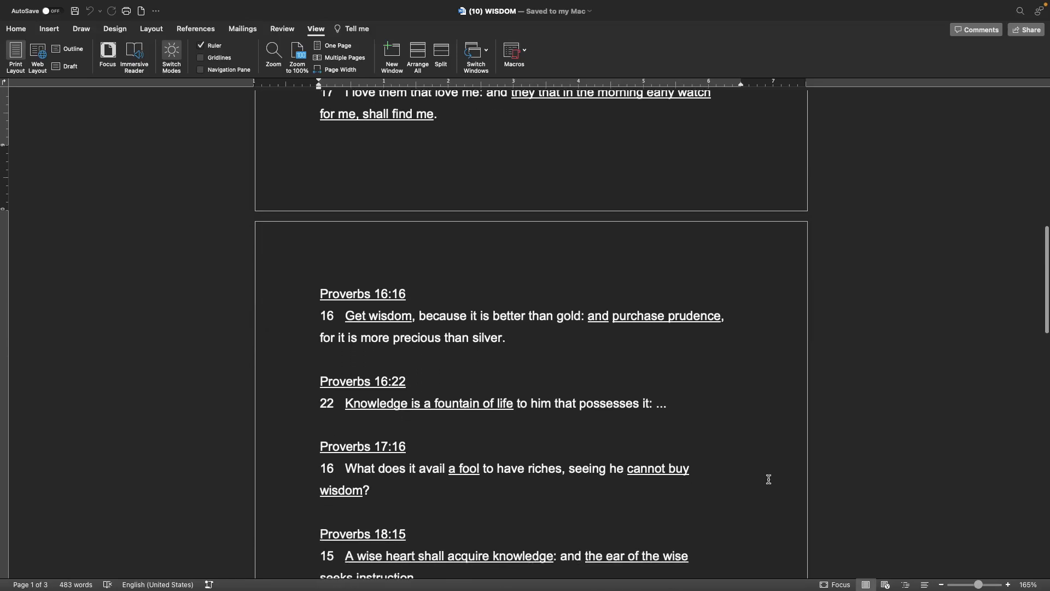
pyautogui.scroll(-3)
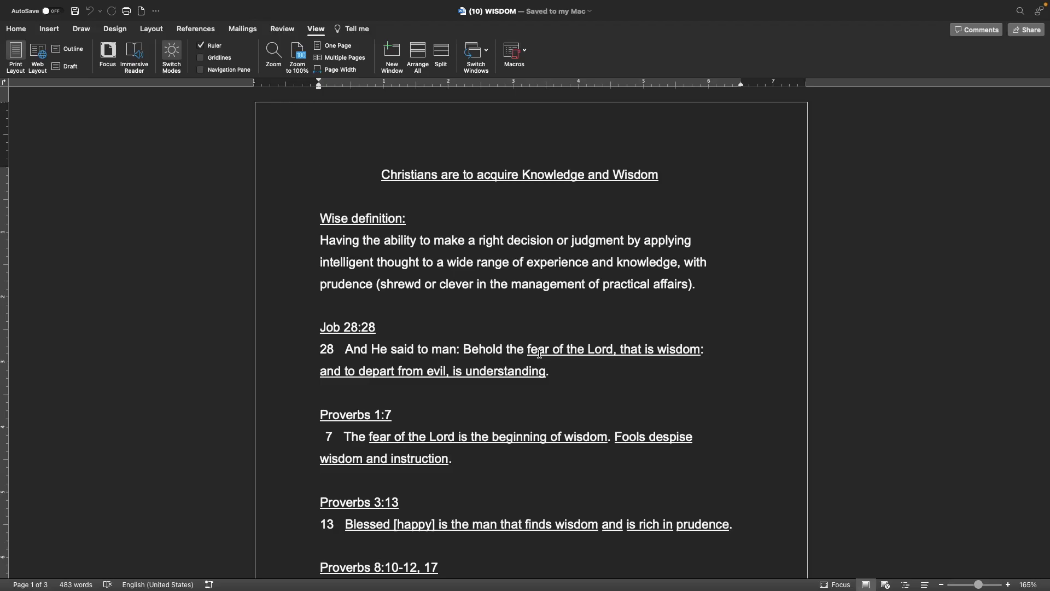
pyautogui.click(320, 174)
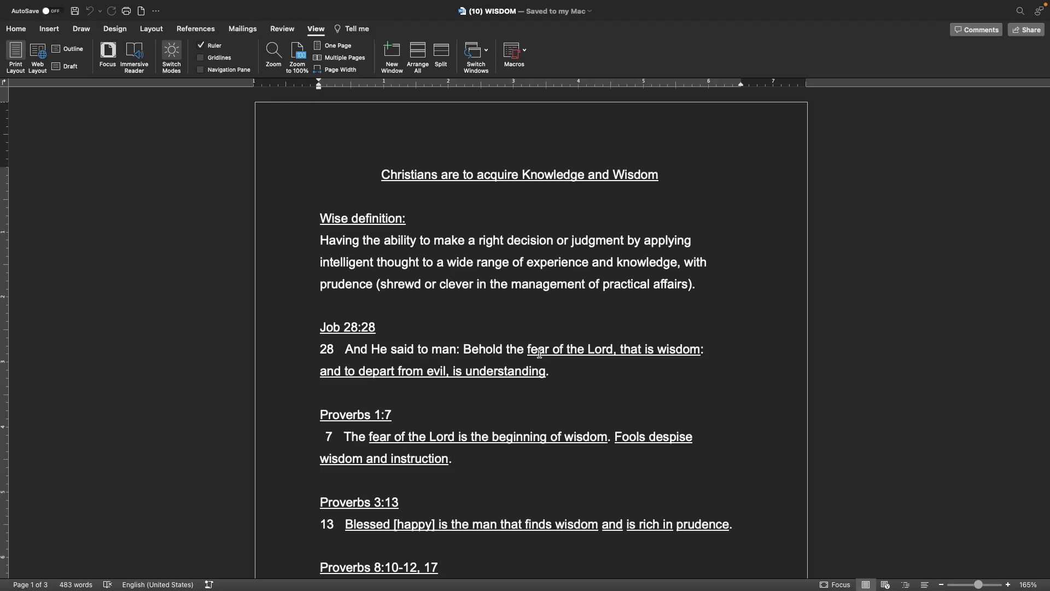
pyautogui.click(321, 174)
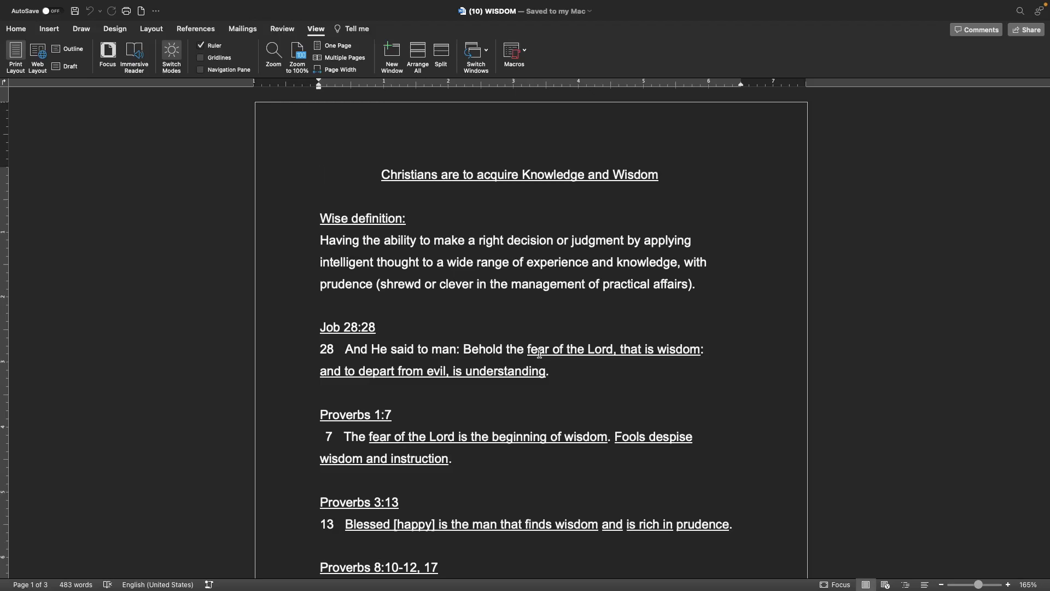
pyautogui.moveTo(606, 396)
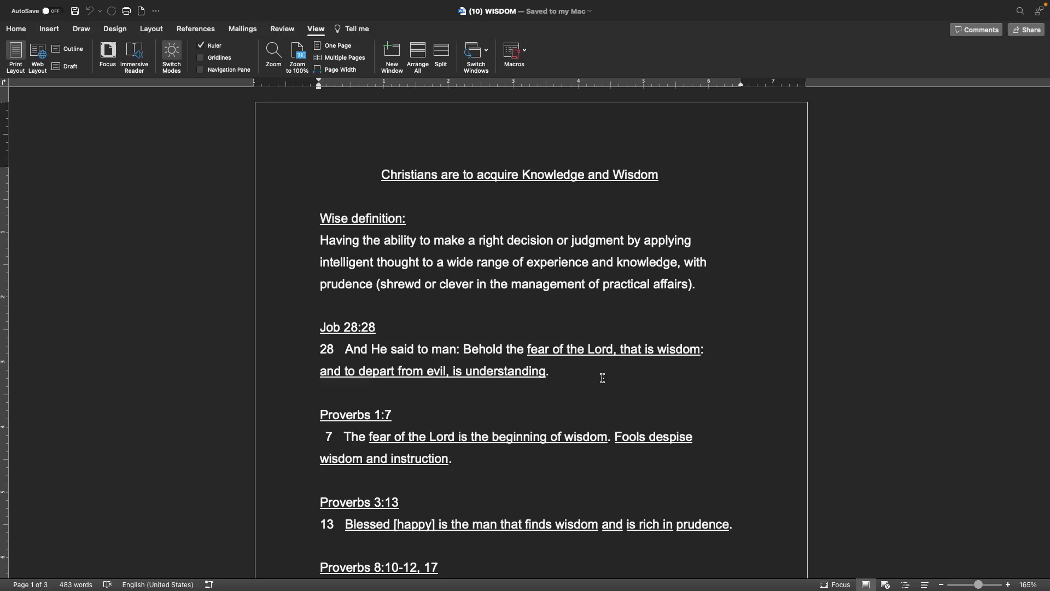
pyautogui.click(320, 174)
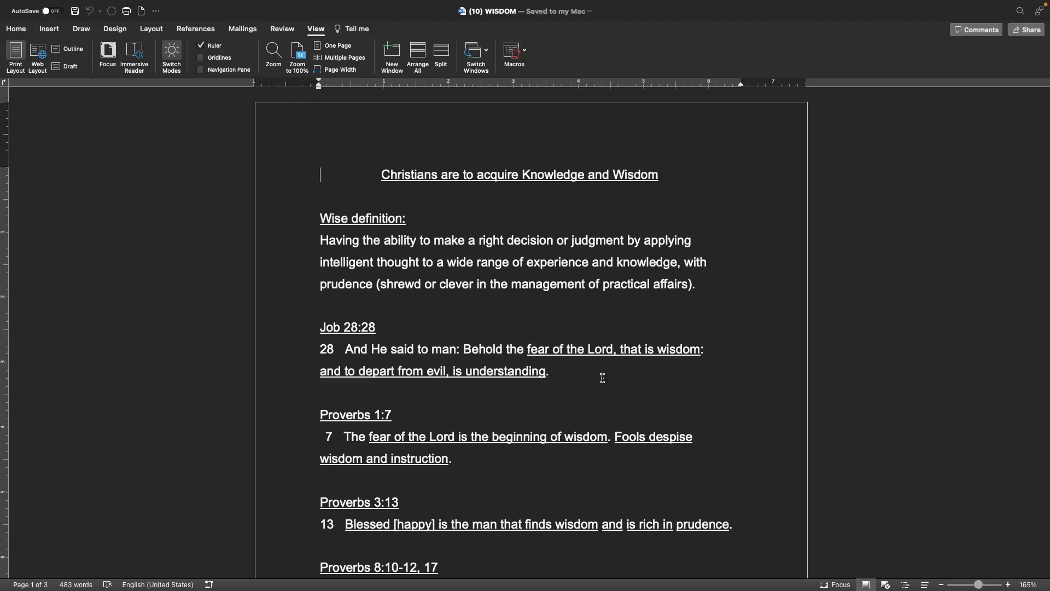
pyautogui.moveTo(649, 398)
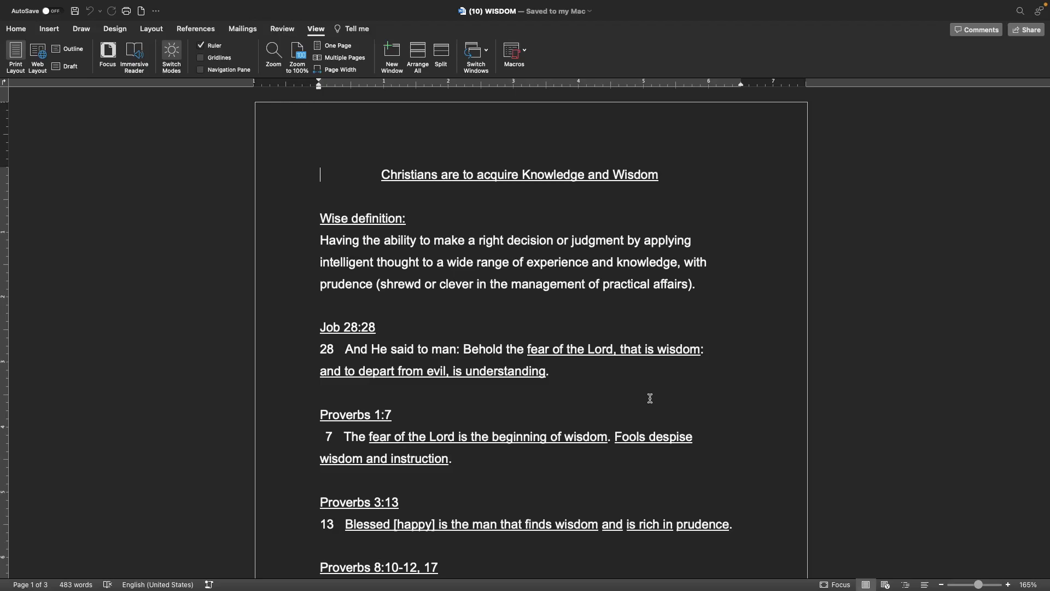